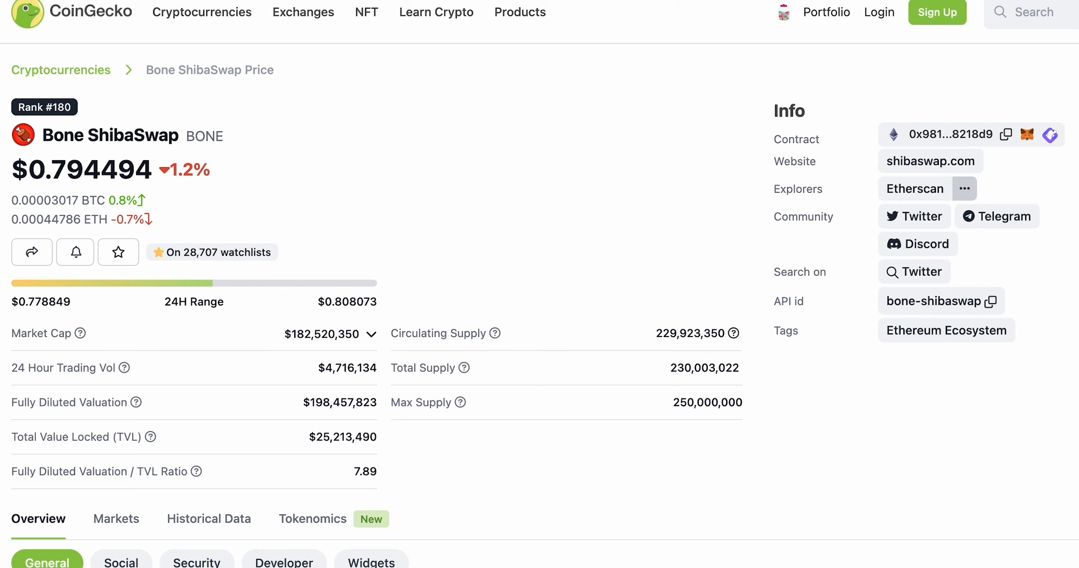
mouse_move(1035, 52)
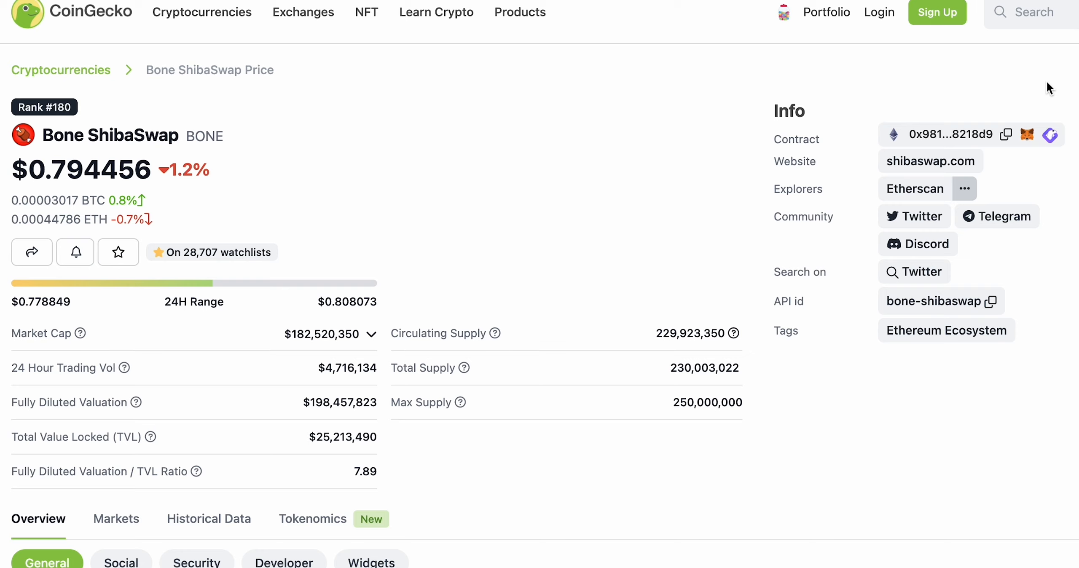
mouse_move(999, 91)
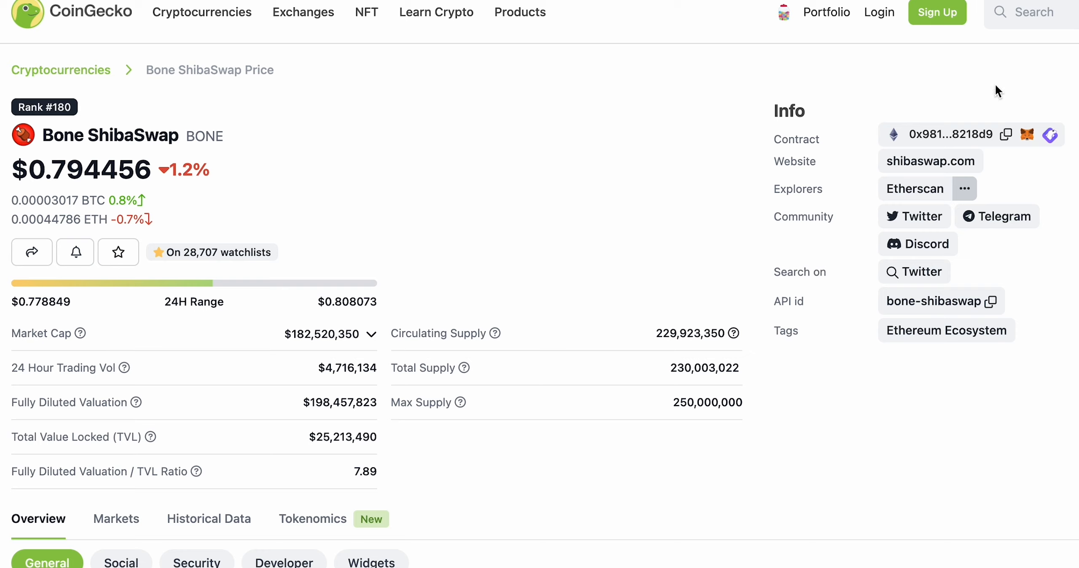